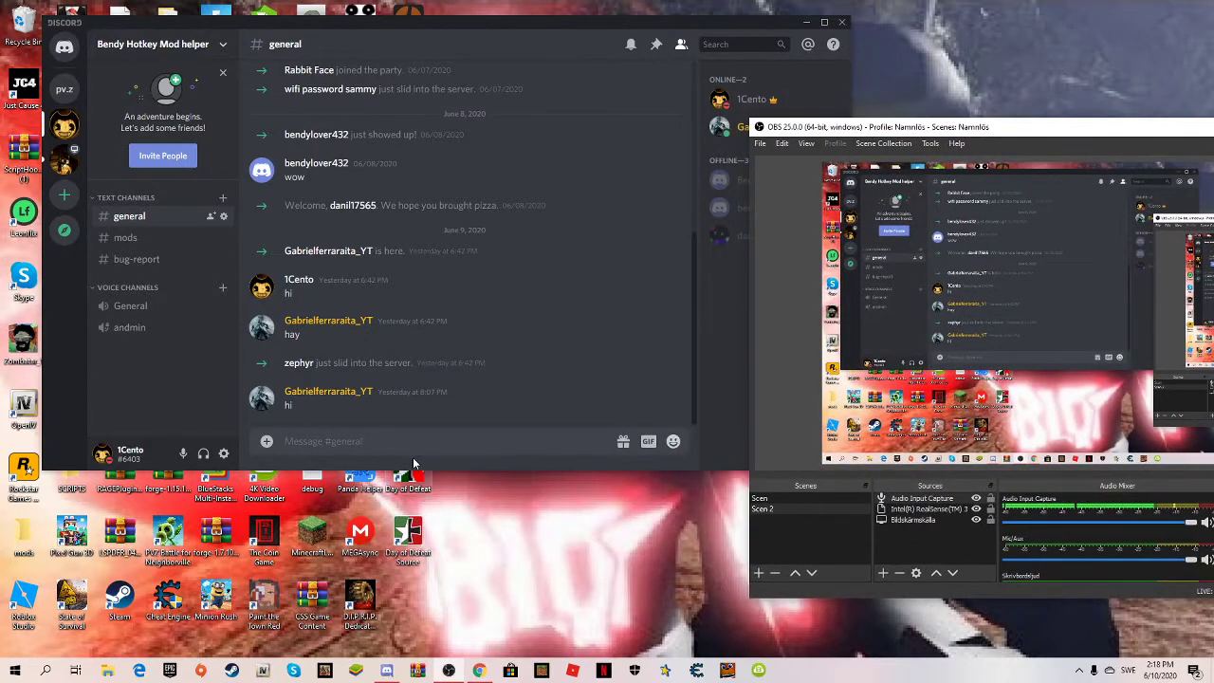
mouse_move(318, 310)
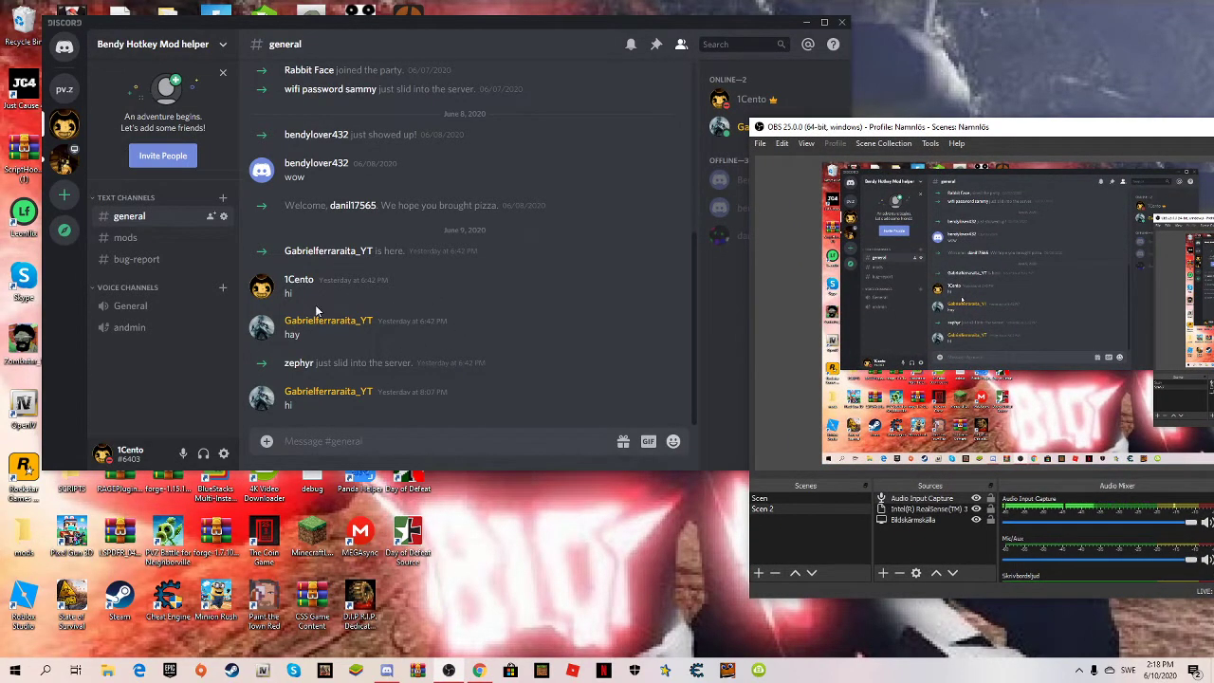
mouse_move(218, 259)
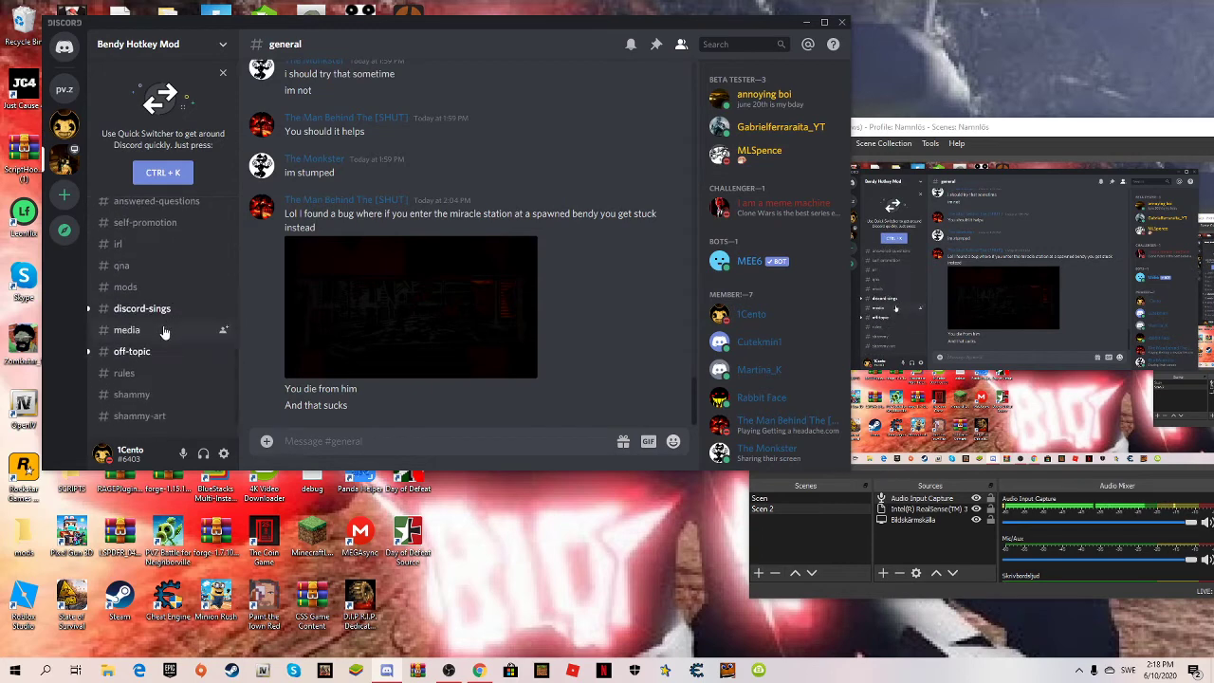
mouse_move(150, 349)
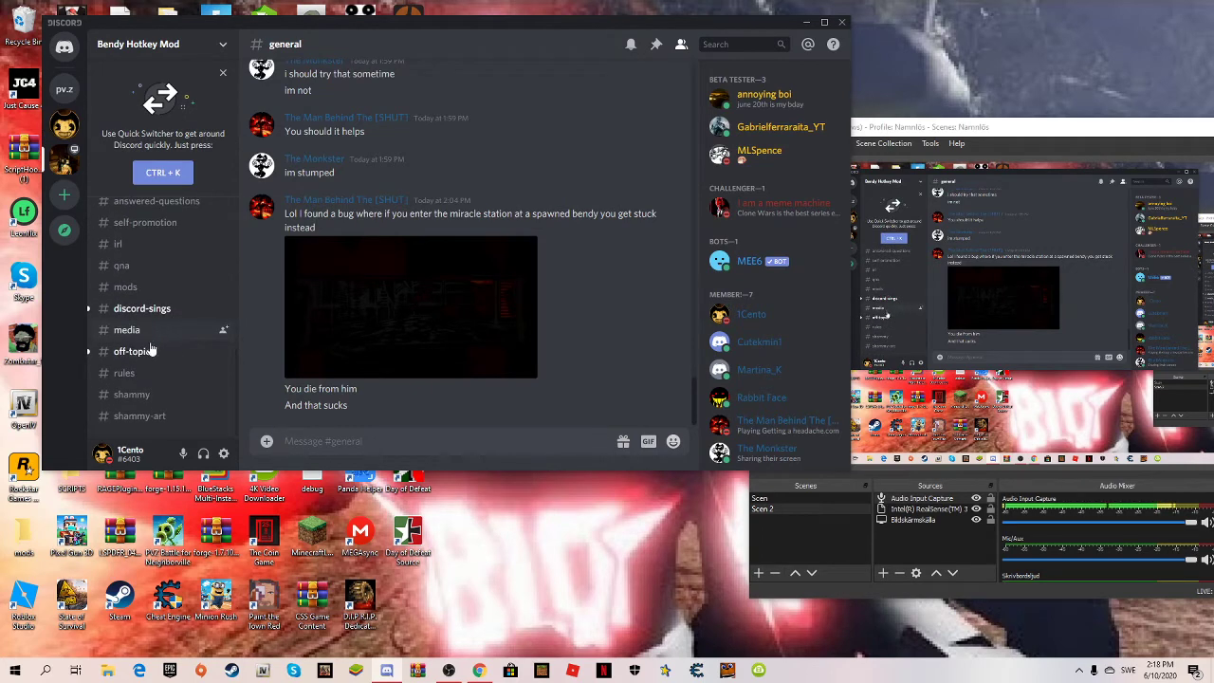
Open the #mods channel showing the new mod post and hotkey layout image
left_click(125, 286)
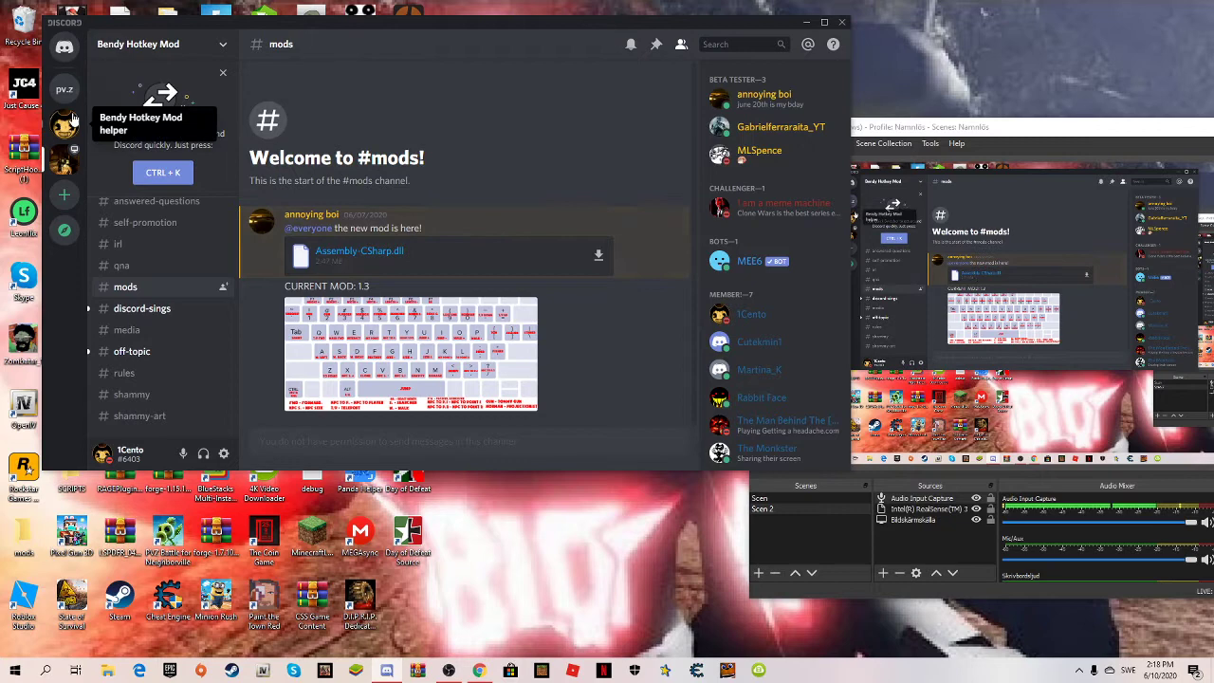
Switch to the helper server's #mods channel and scroll to the 1.3 posts and 'coming soon 1.4' note
left_click(129, 215)
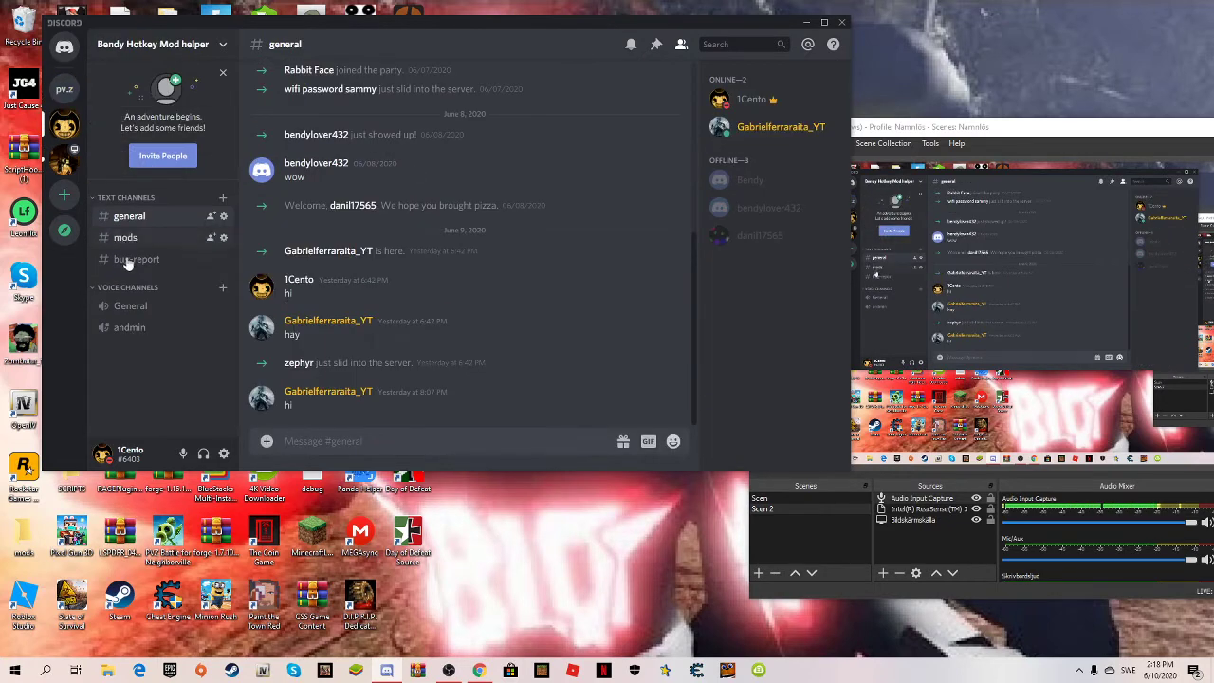
mouse_move(141, 274)
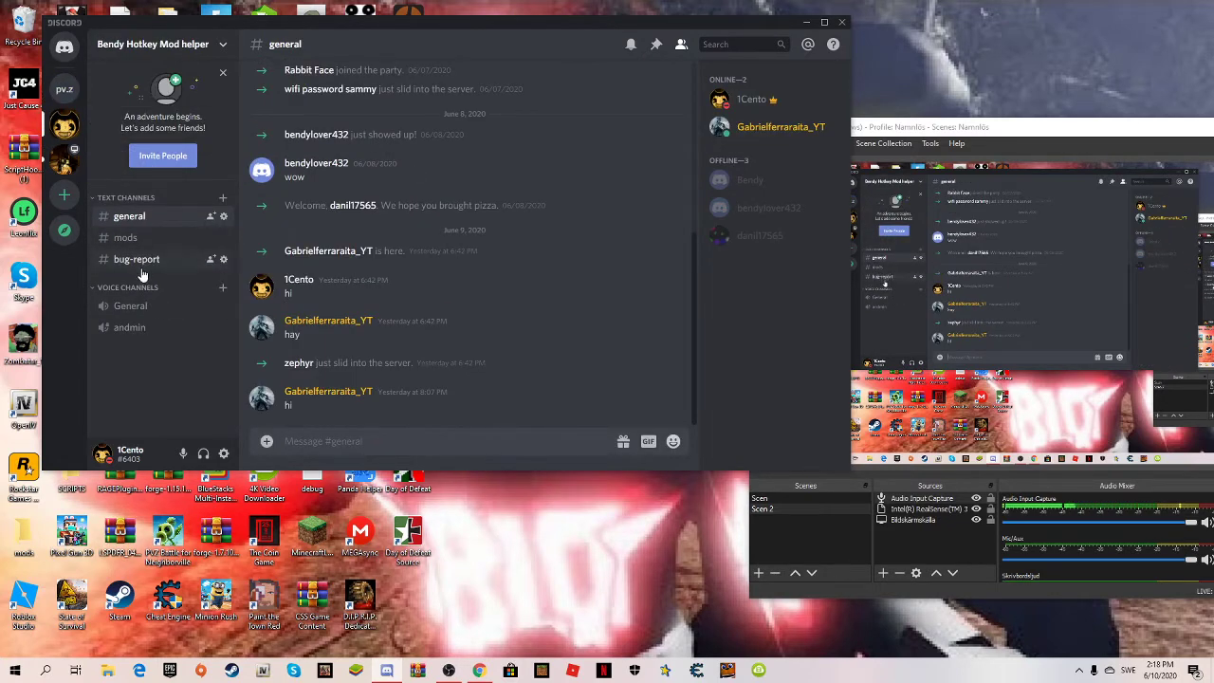
left_click(124, 237)
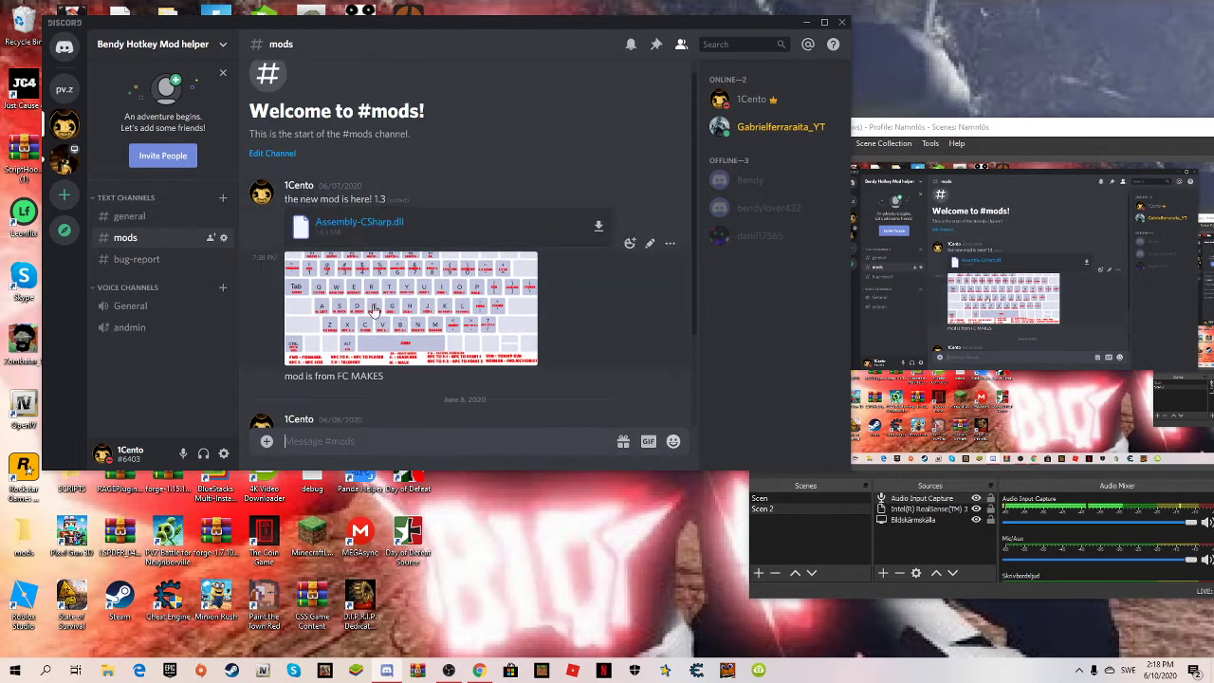
scroll("down", 3)
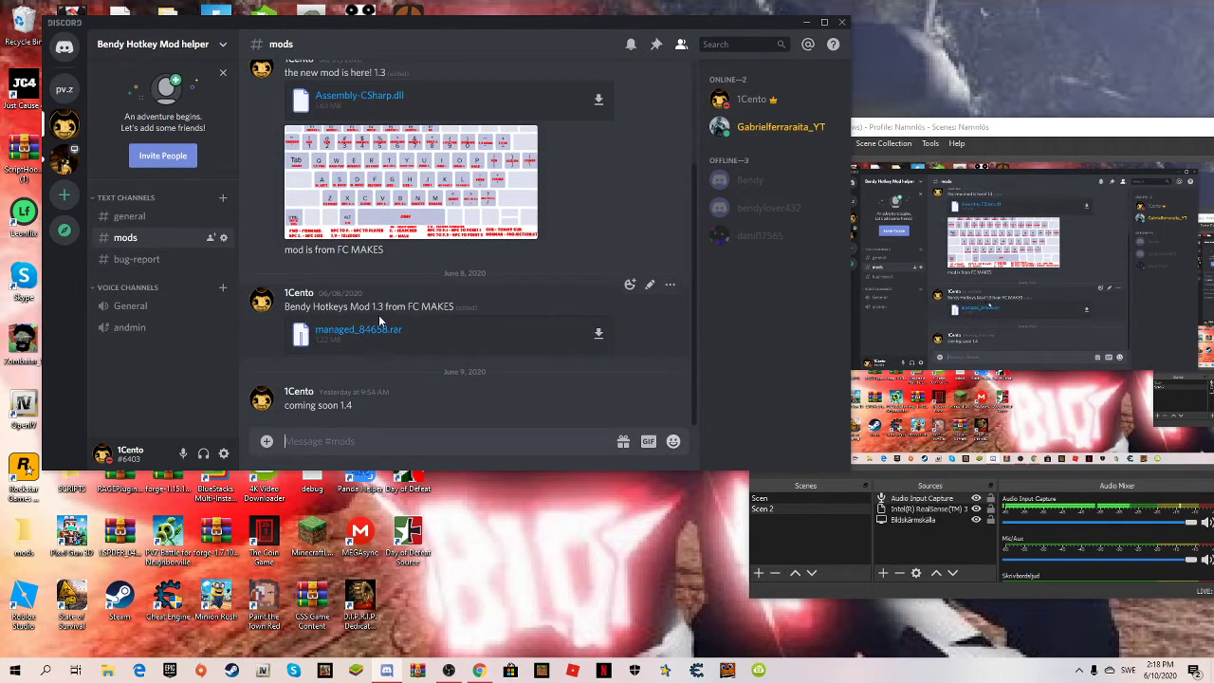
mouse_move(397, 275)
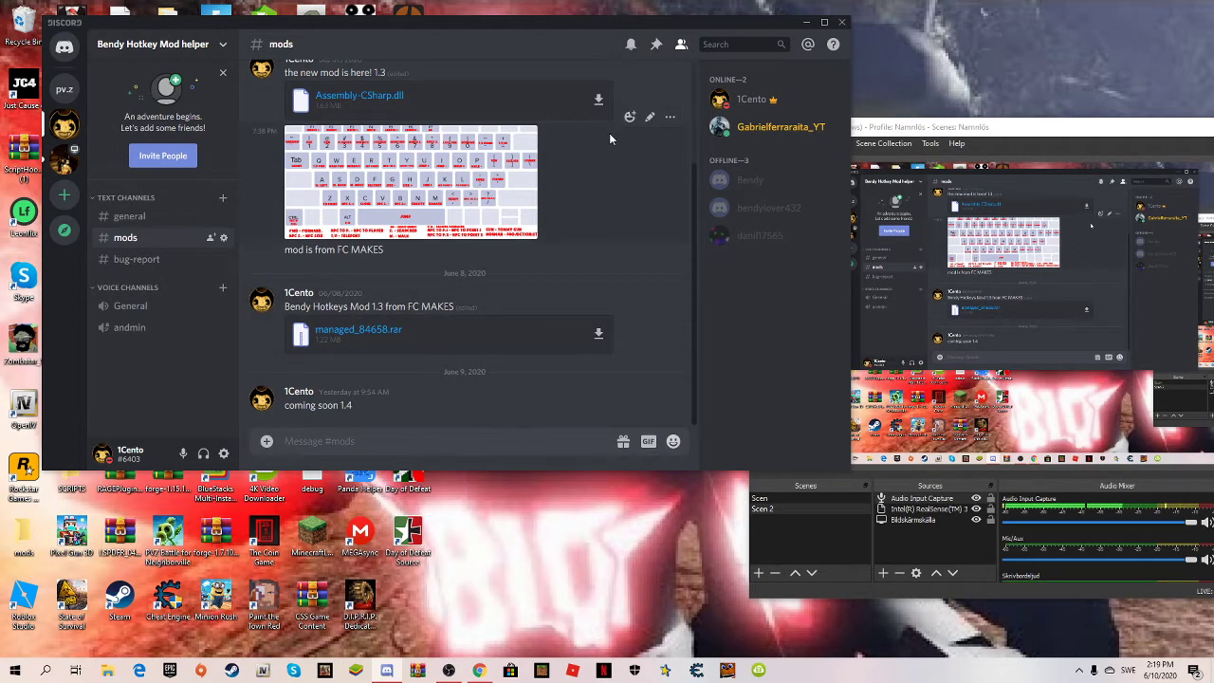
mouse_move(842, 12)
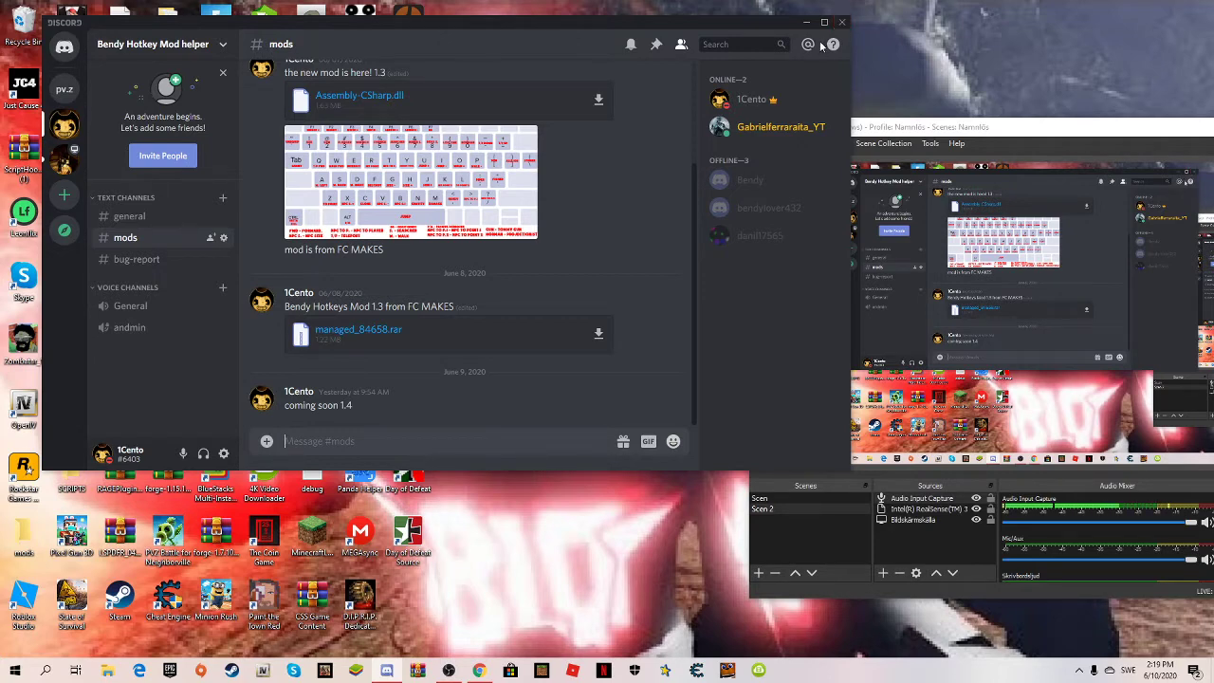
mouse_move(844, 22)
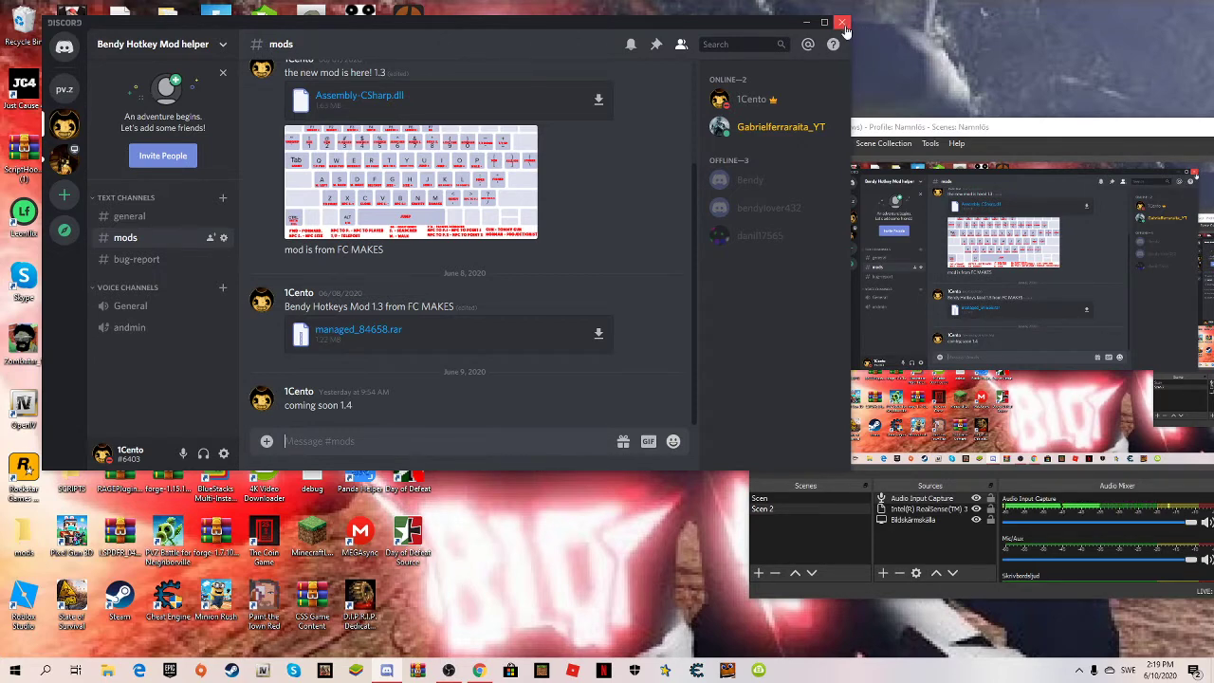
left_click(843, 21)
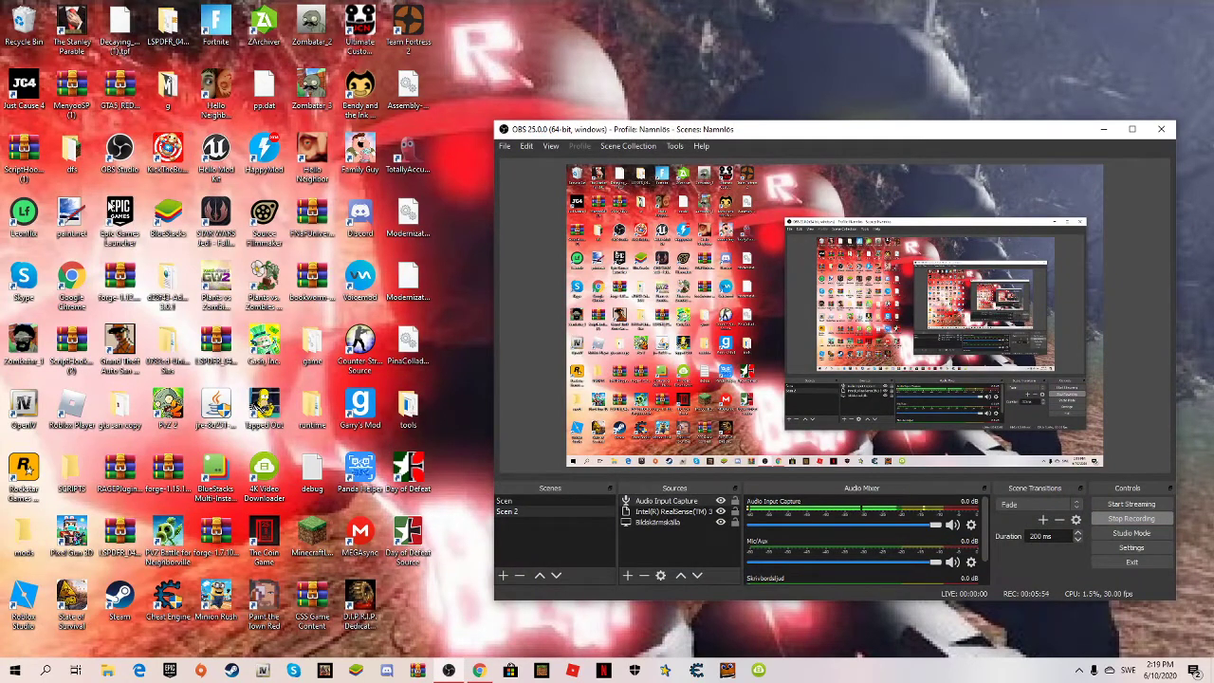
mouse_move(190, 196)
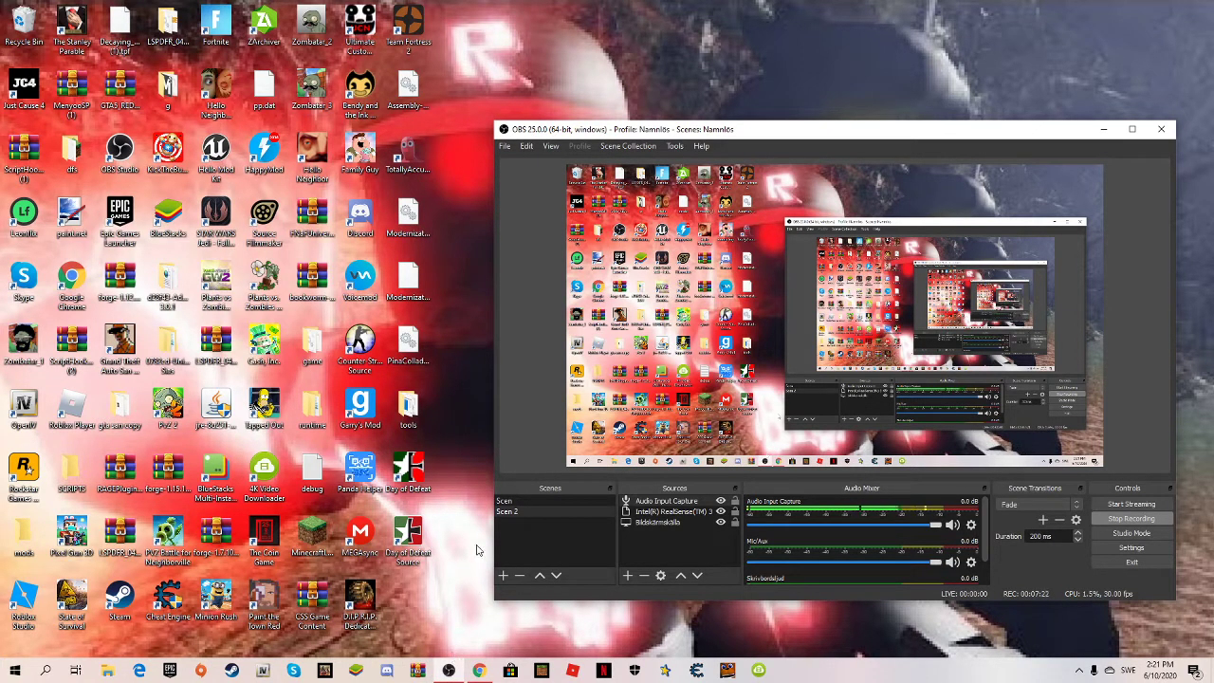
mouse_move(441, 429)
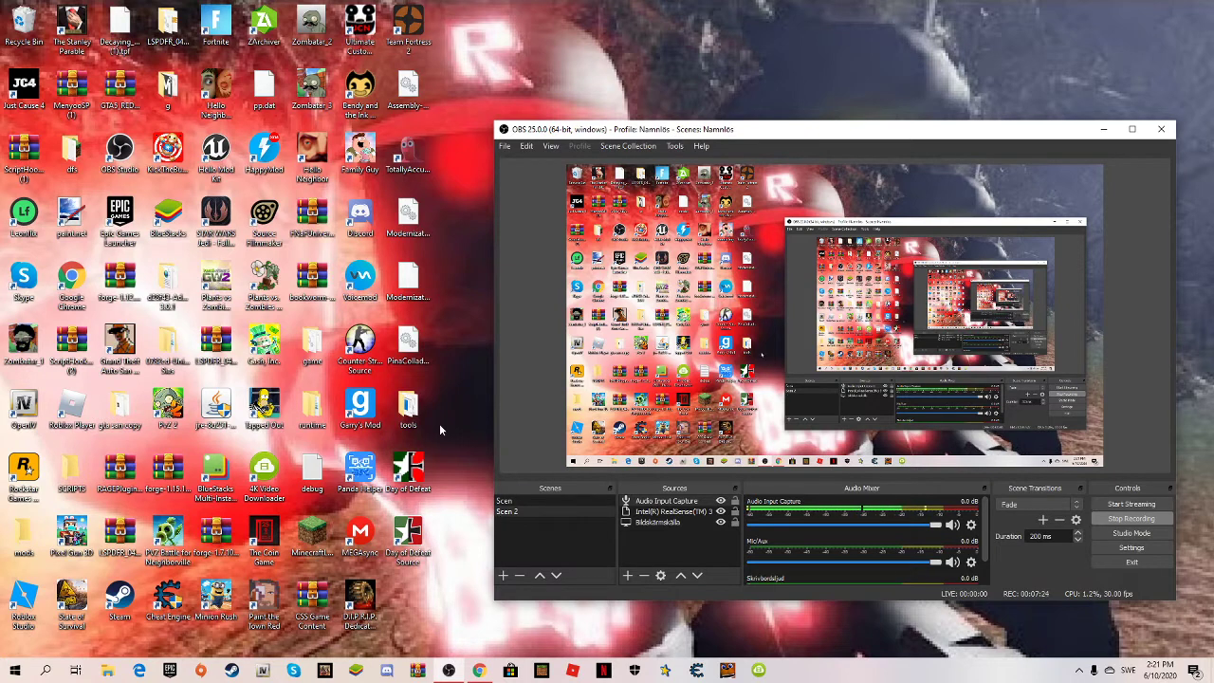
mouse_move(506, 440)
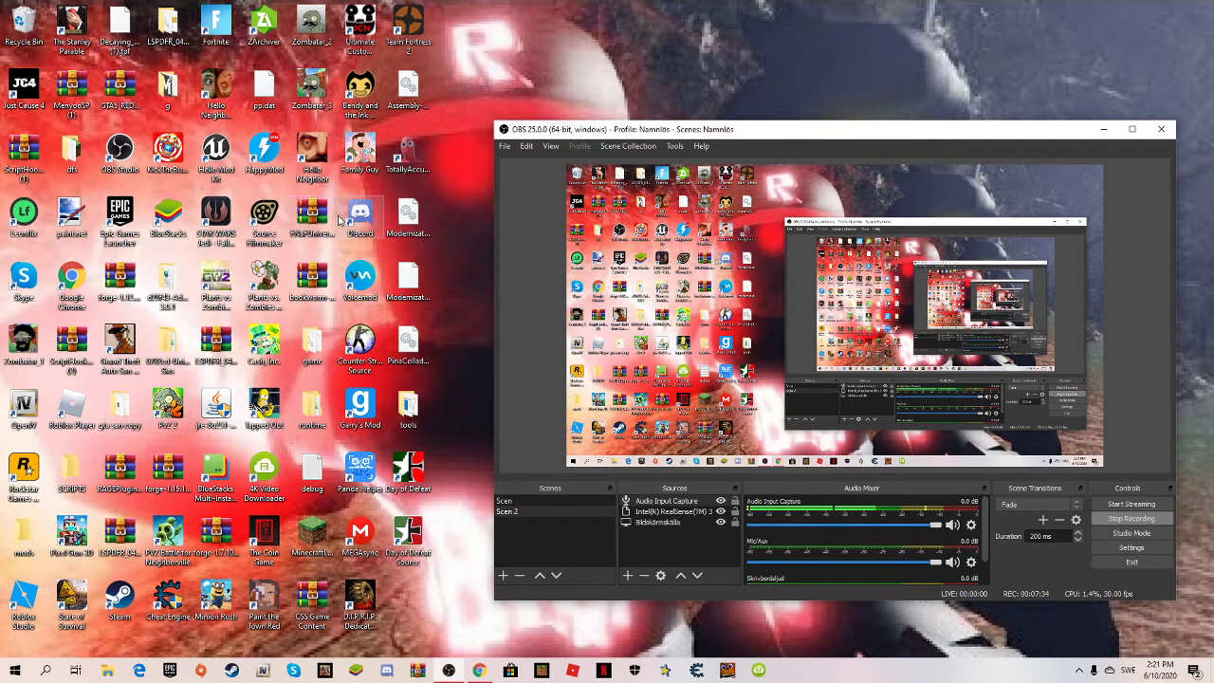
mouse_move(289, 191)
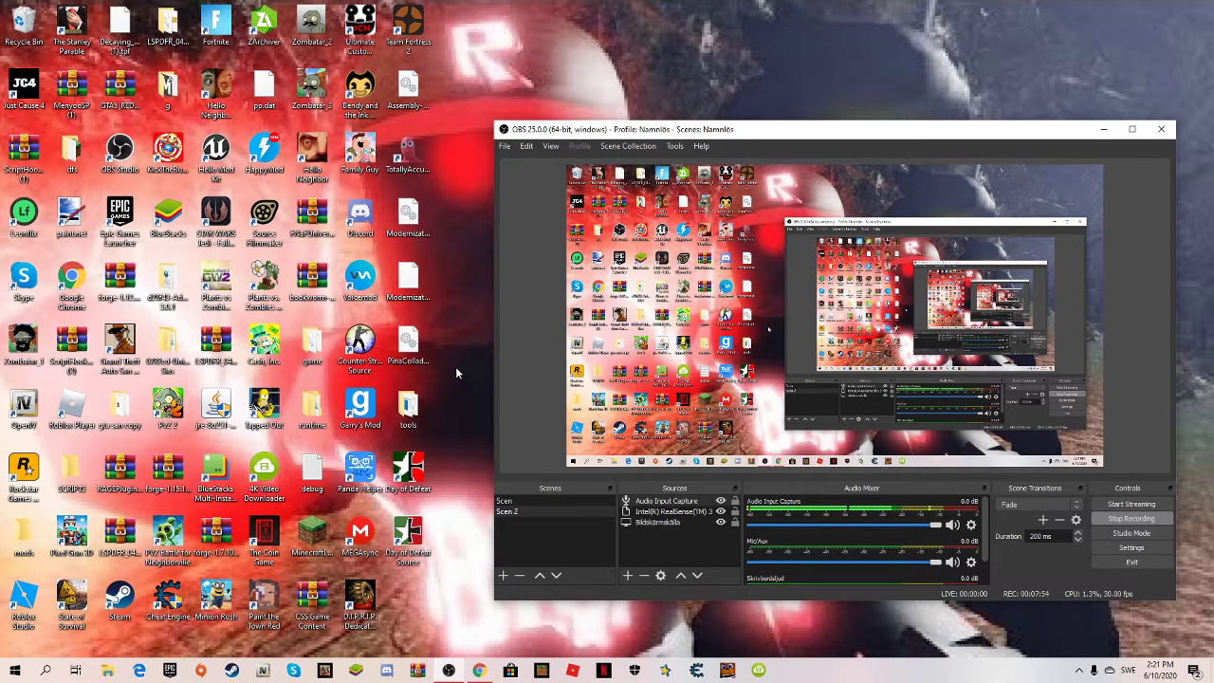
mouse_move(463, 646)
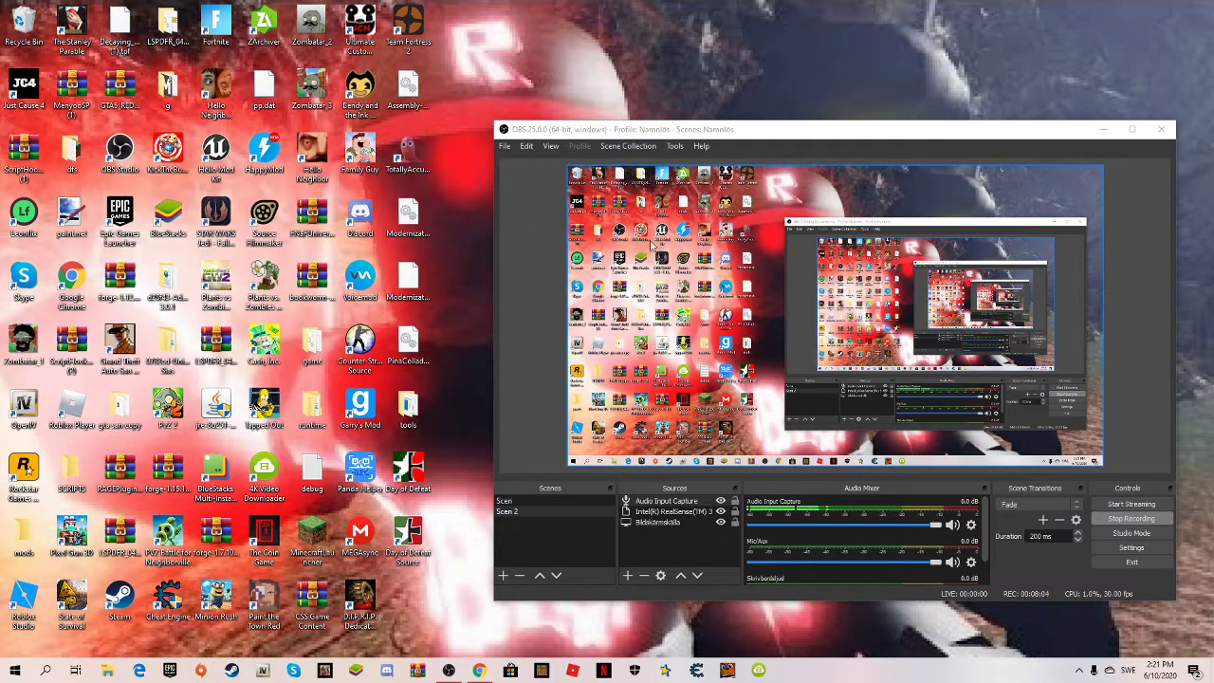
mouse_move(329, 660)
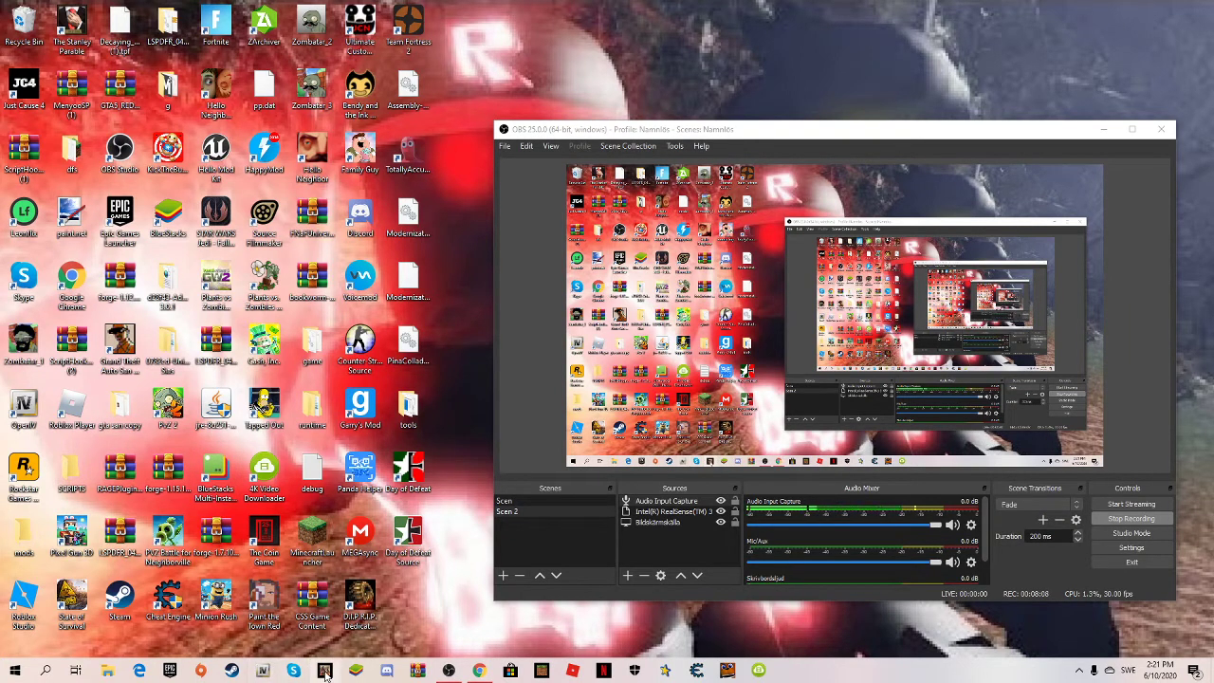
right_click(322, 667)
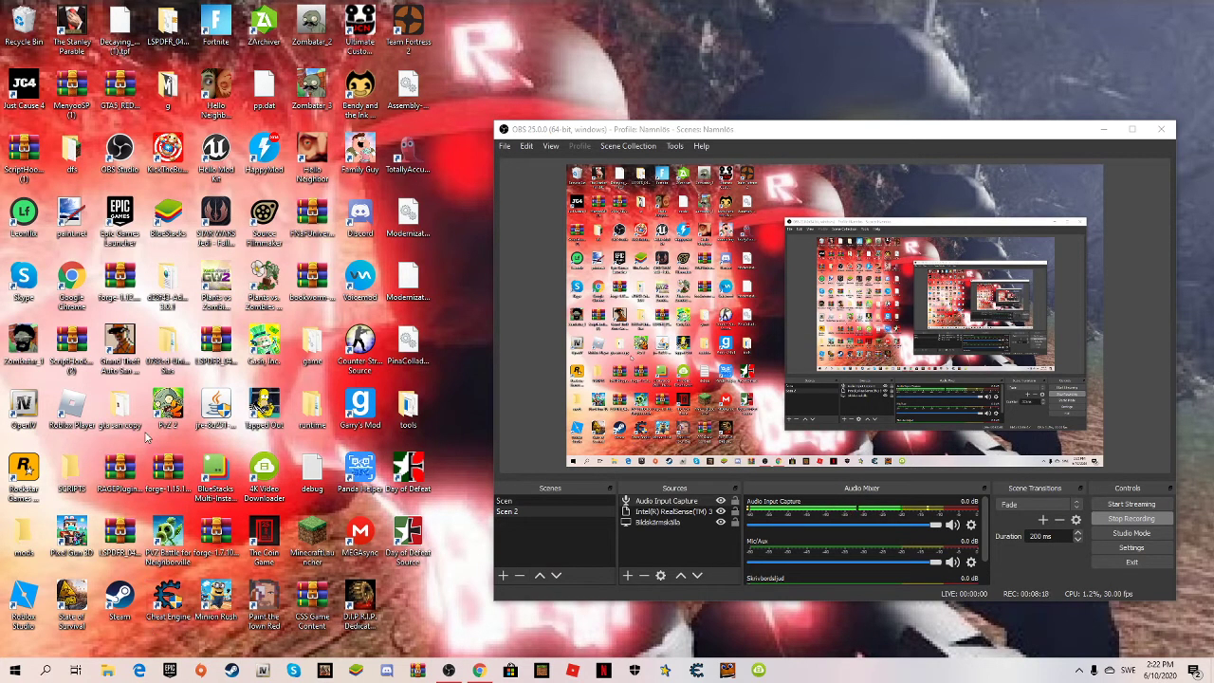
mouse_move(455, 606)
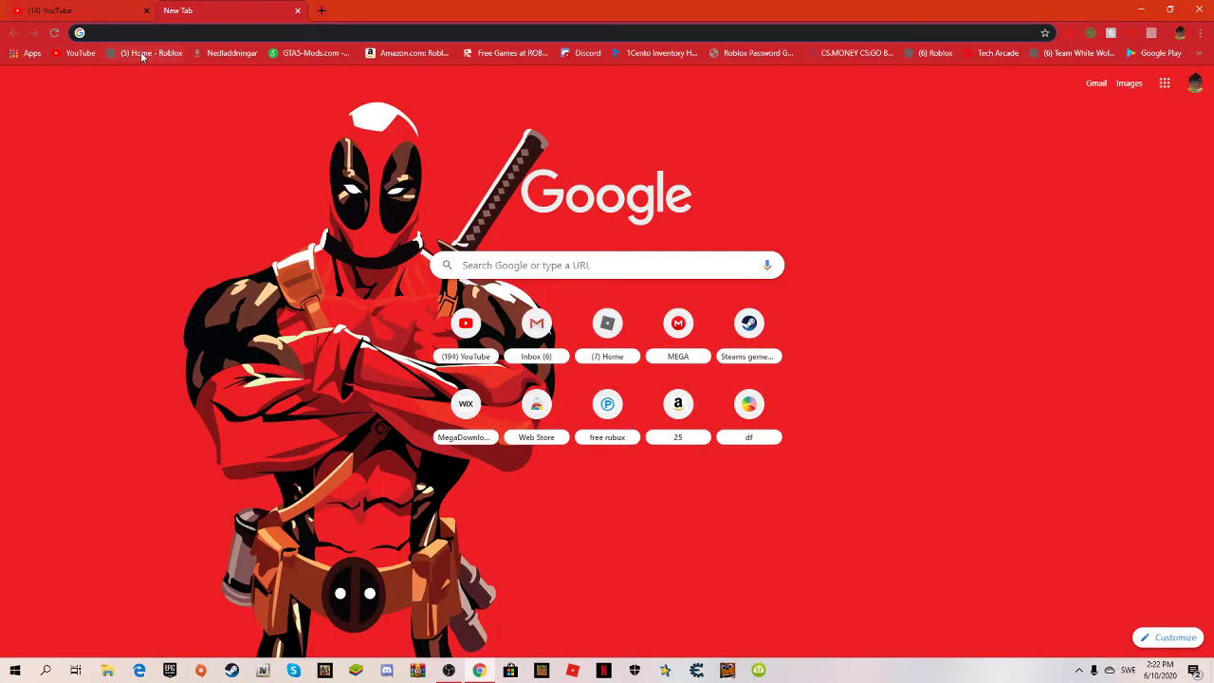
Open Roblox Games from the home bookmark, scroll through its category lists, then return Home
left_click(147, 52)
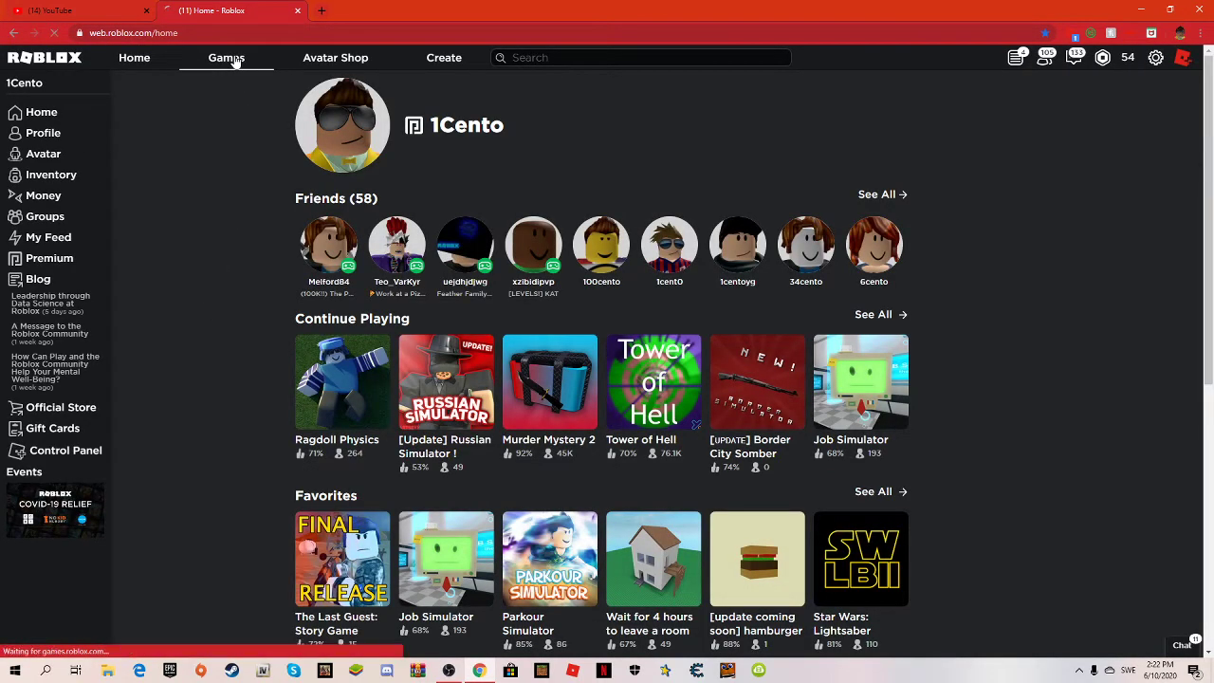
left_click(227, 57)
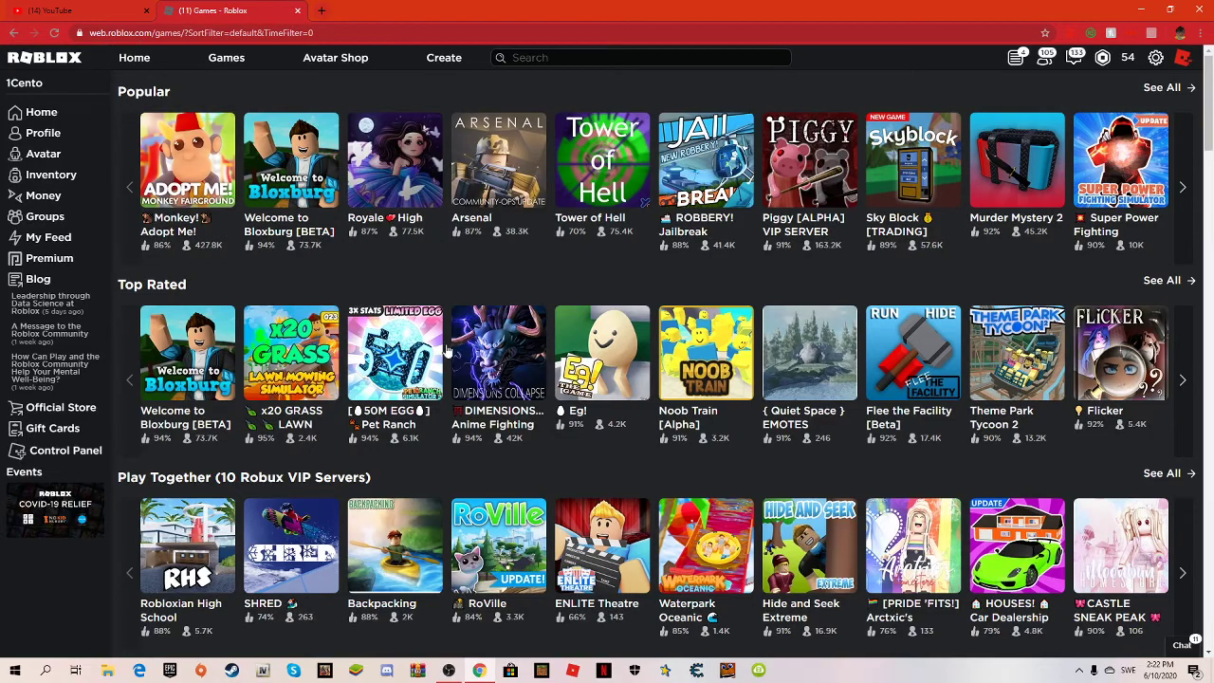
scroll("down", 3)
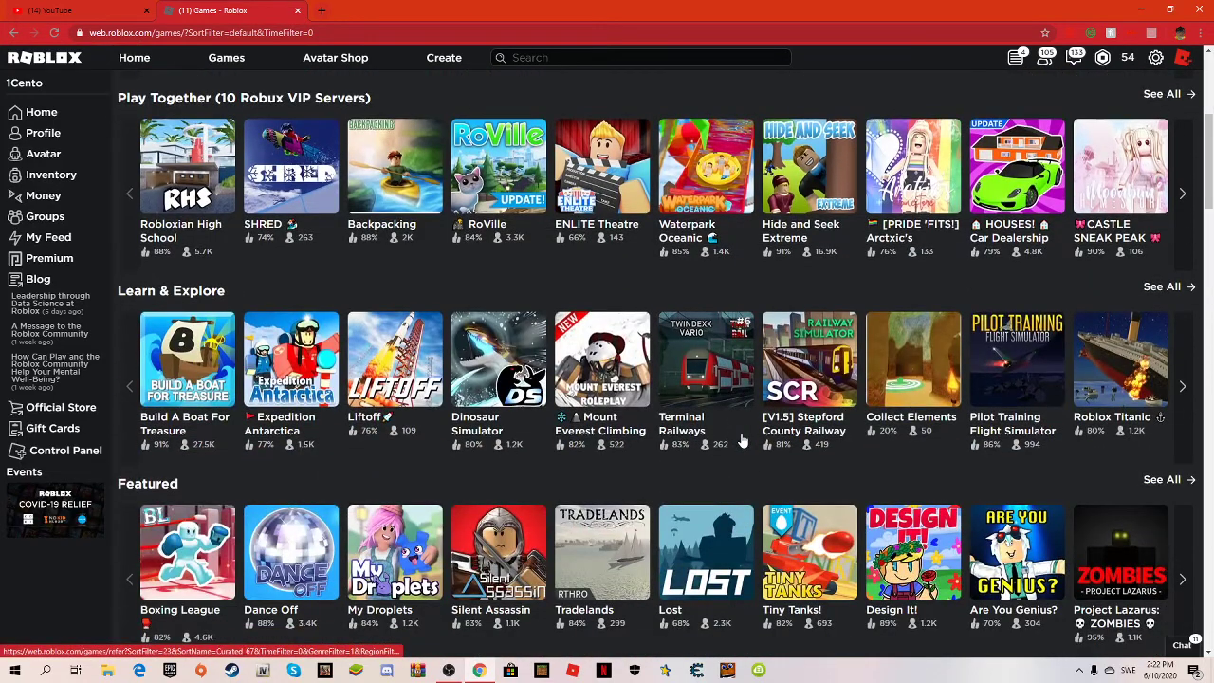
scroll("down", 3)
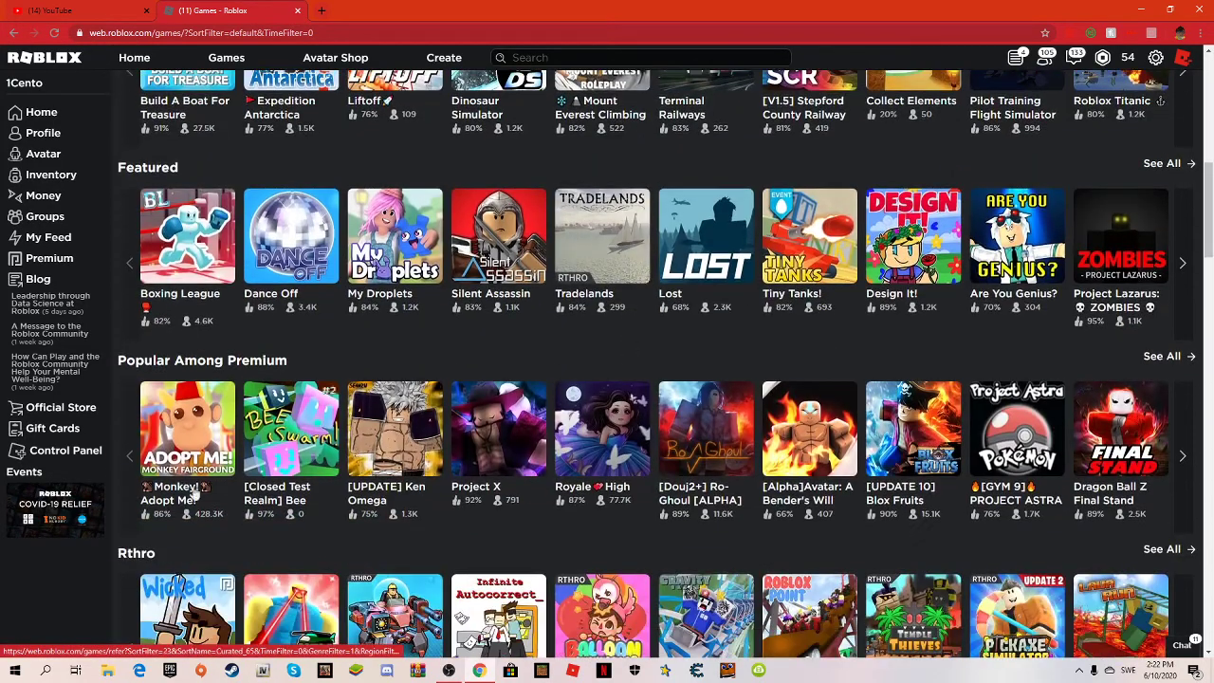
scroll("down", 3)
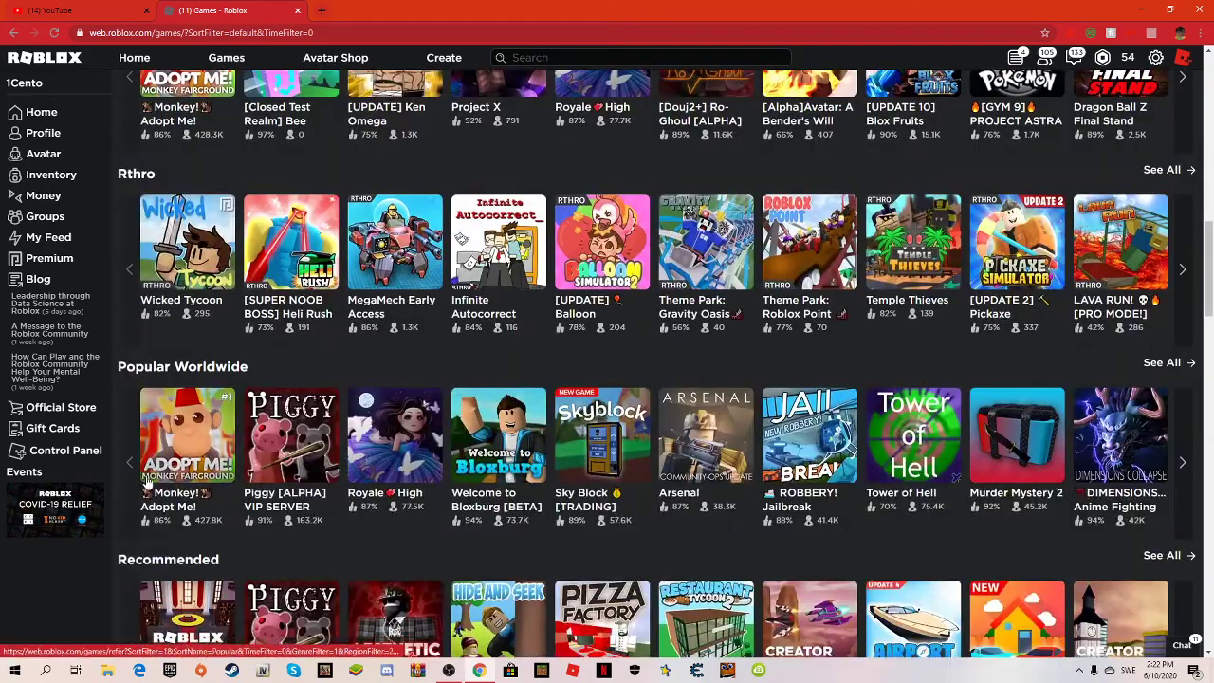
scroll("down", 3)
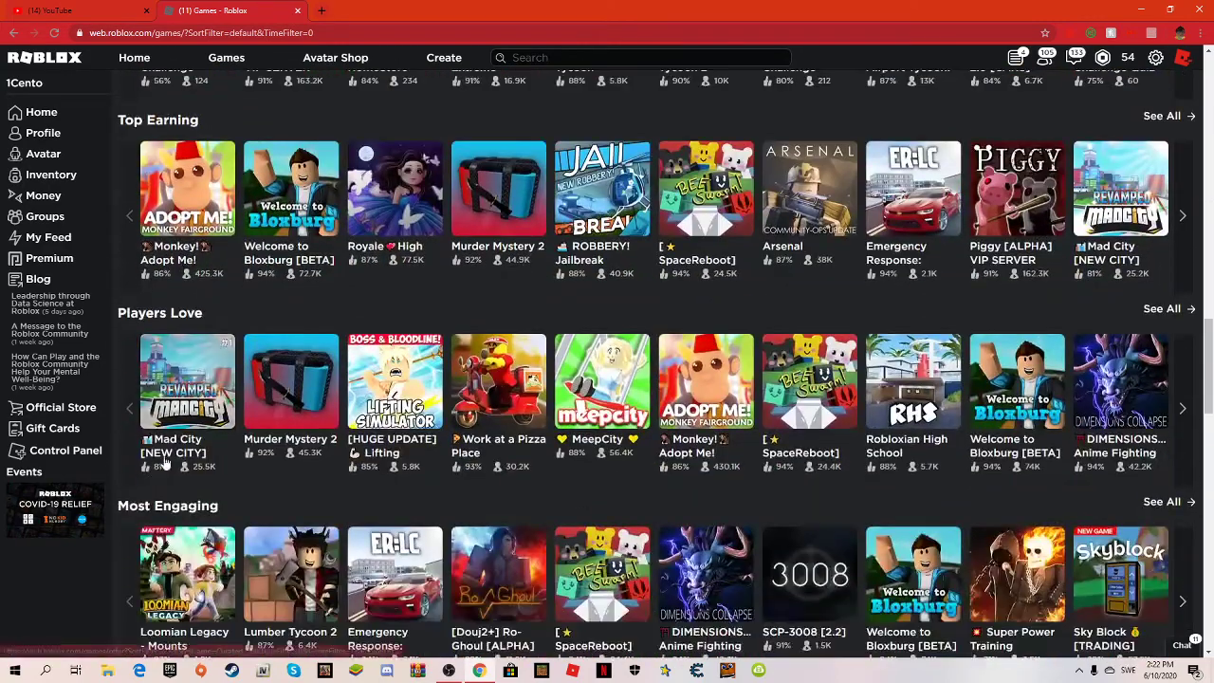
scroll("down", 3)
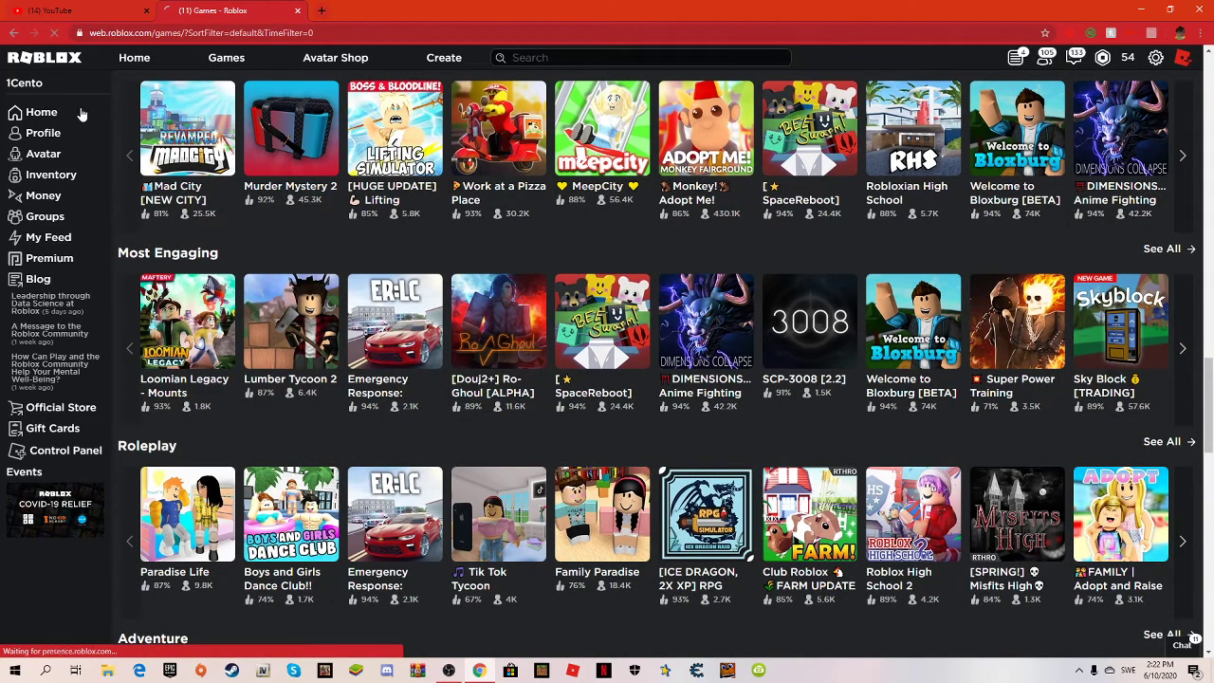
left_click(41, 111)
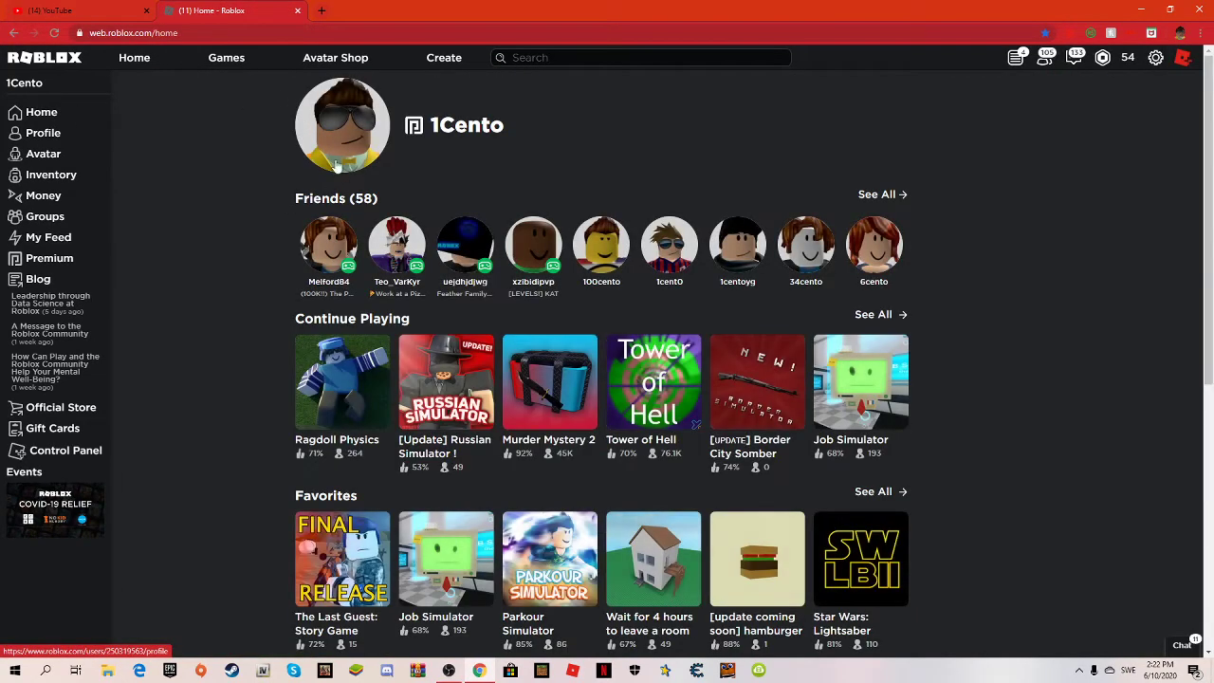
Minimize Chrome to reveal the OBS Studio recording window over the desktop
left_click(76, 10)
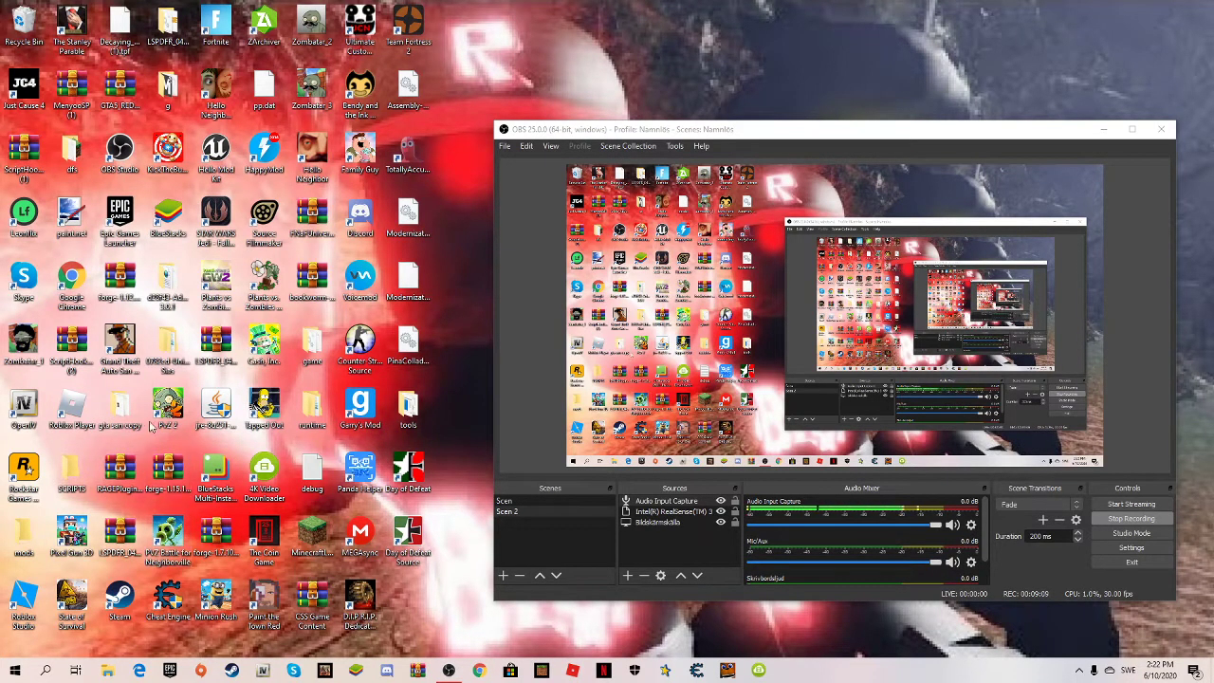
mouse_move(312, 324)
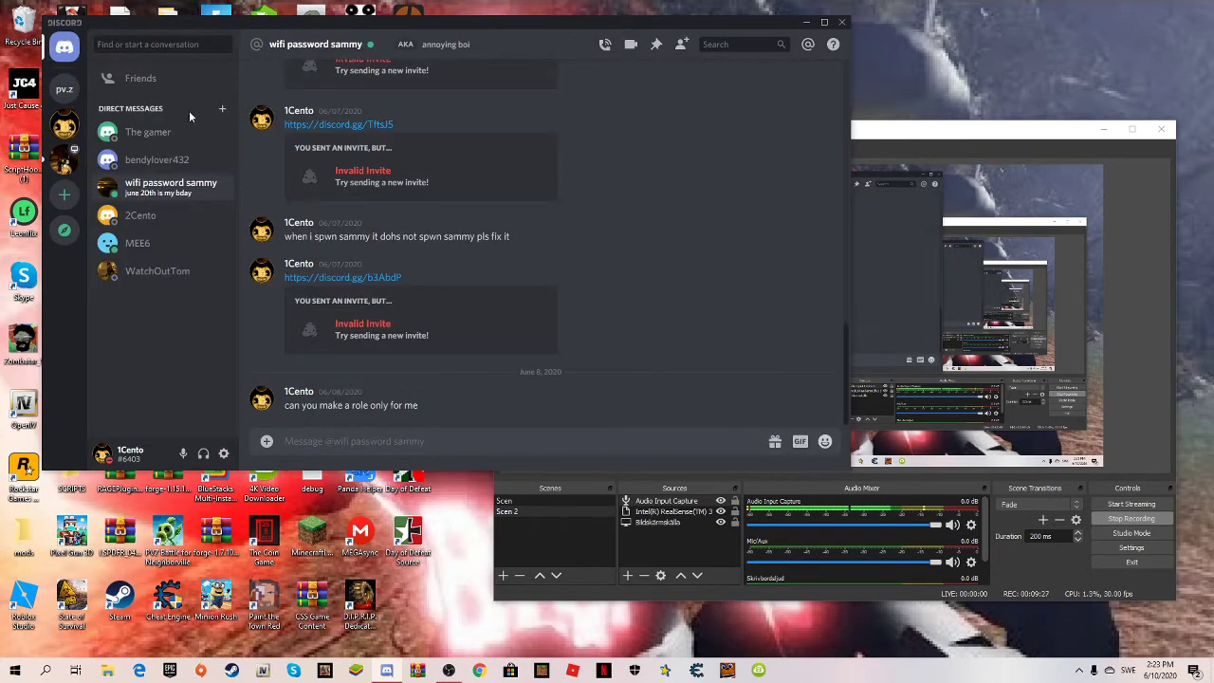
mouse_move(313, 278)
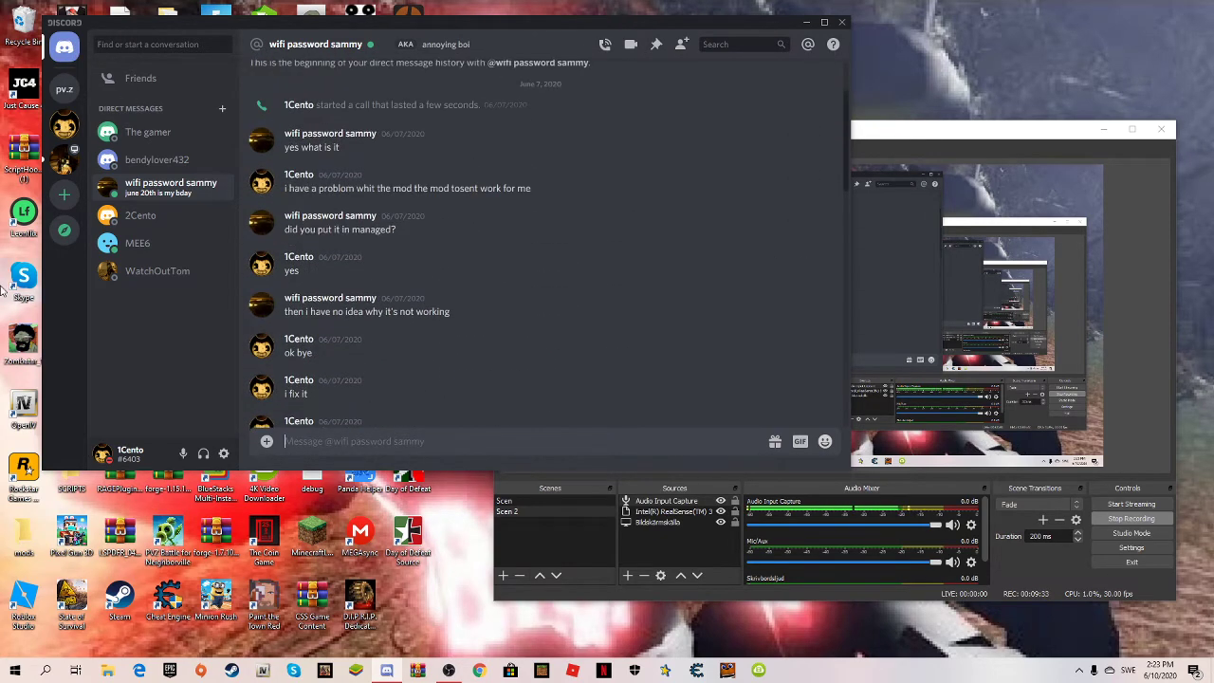
Open the 'wifi password sammy' direct message conversation at the start of its history
left_click(105, 454)
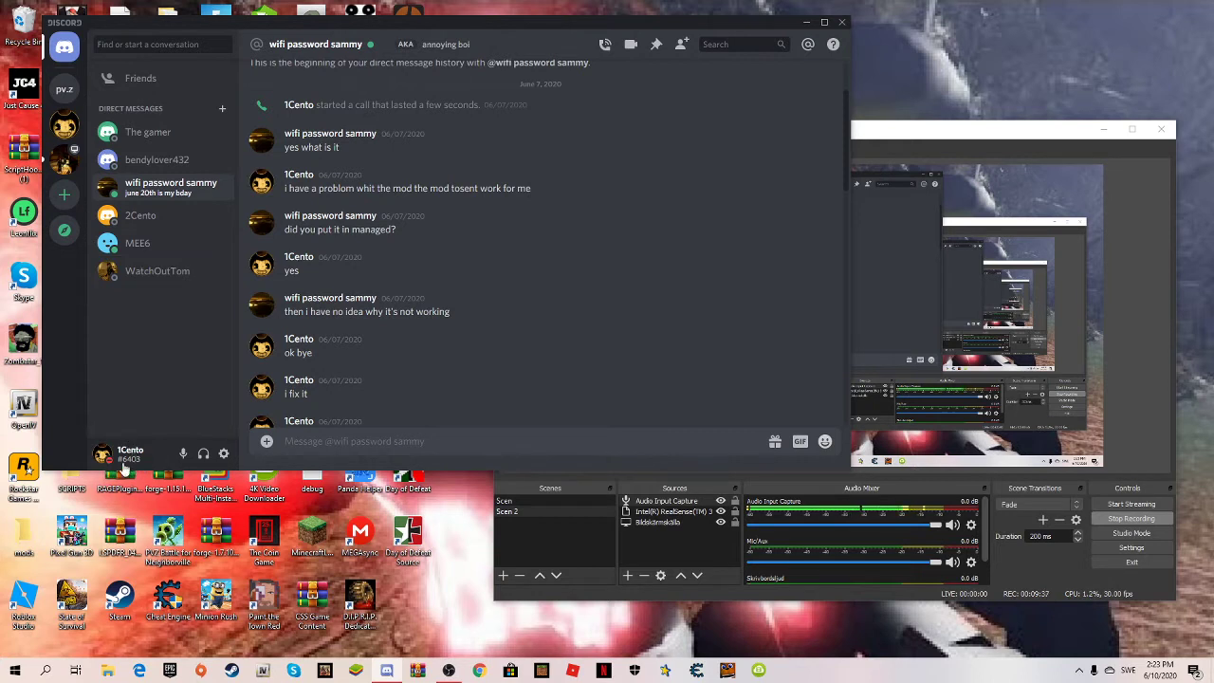
mouse_move(129, 450)
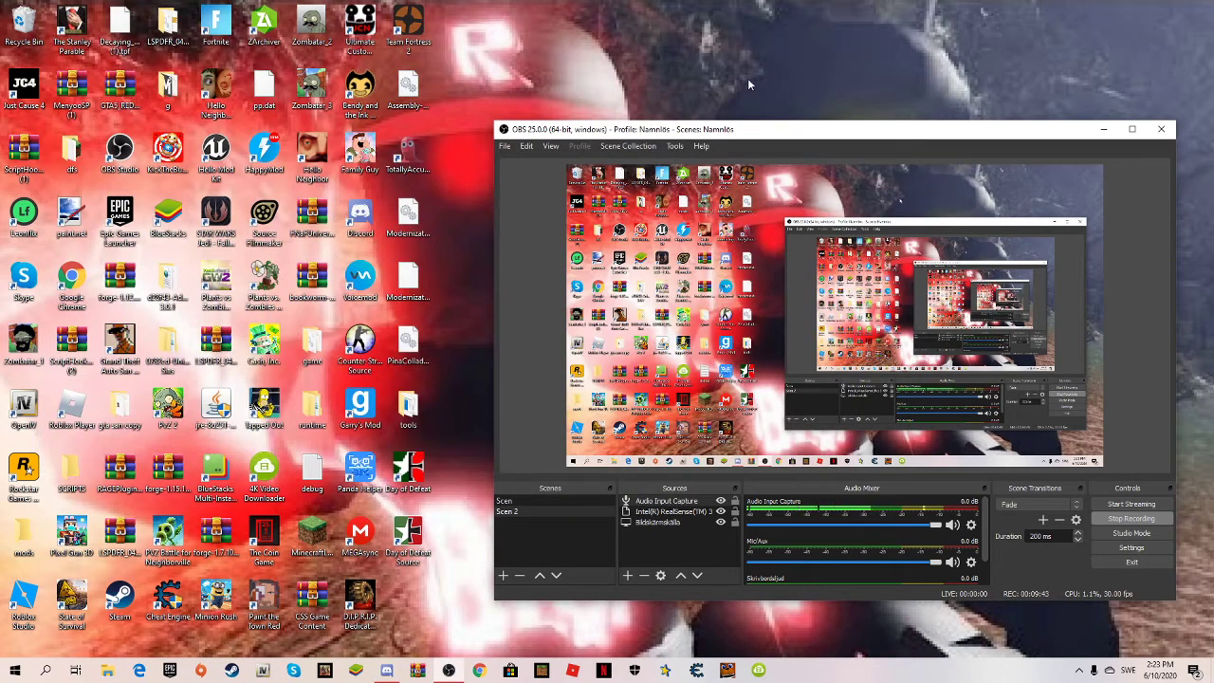
mouse_move(655, 151)
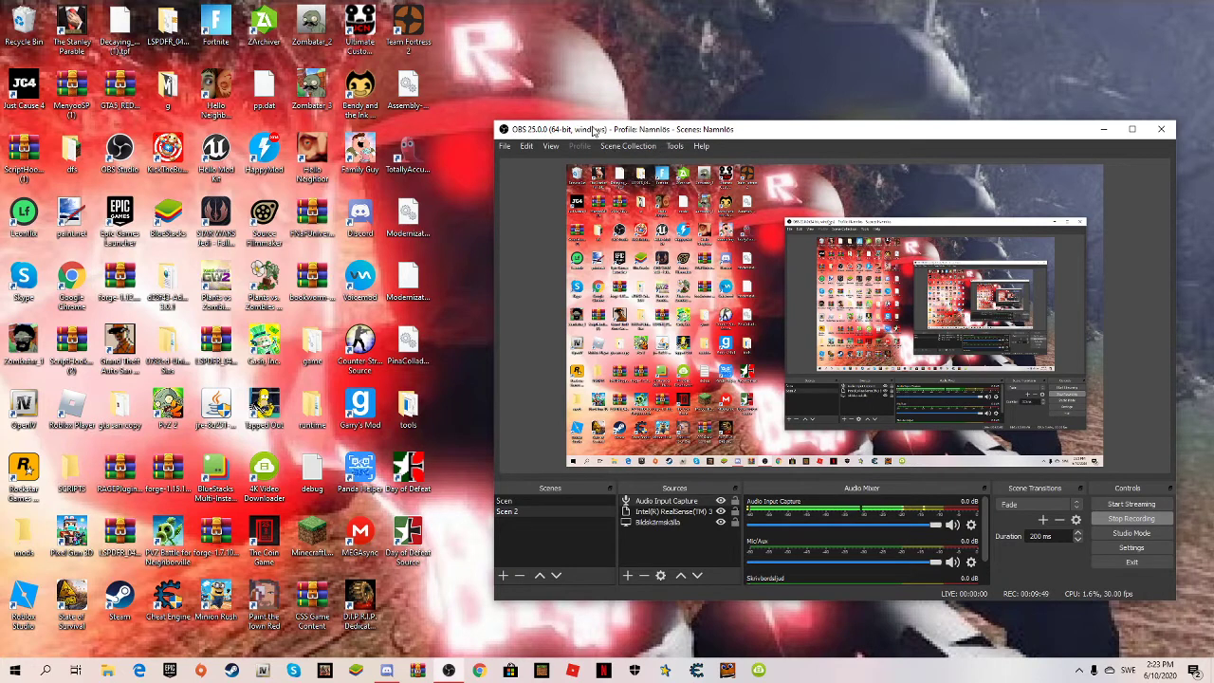
mouse_move(623, 45)
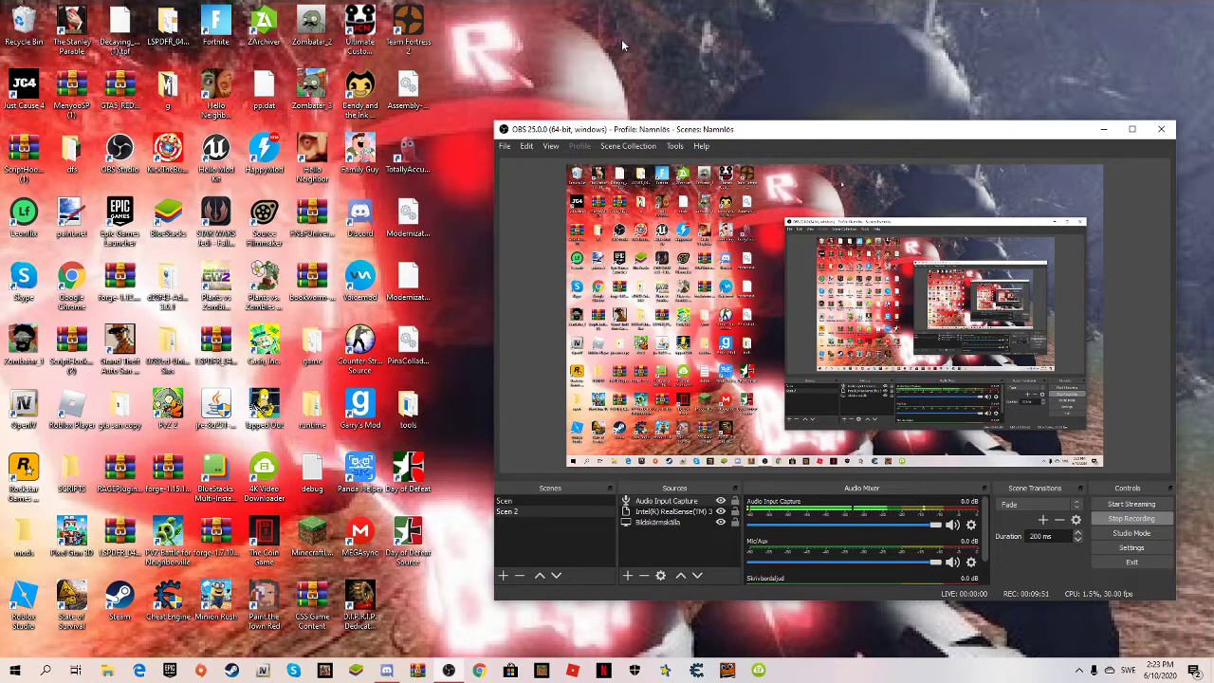